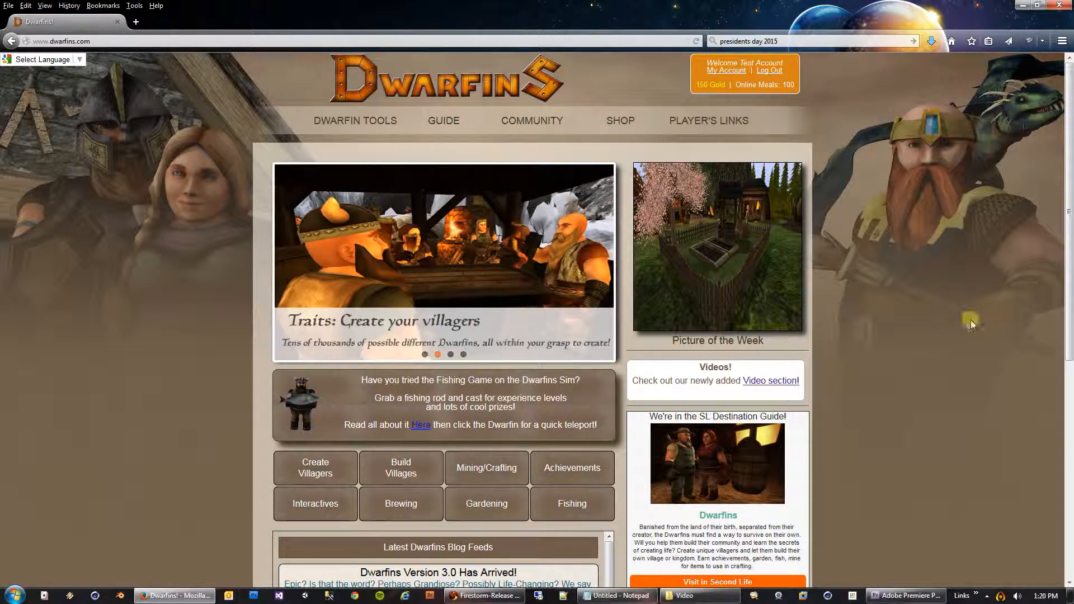
mouse_move(849, 169)
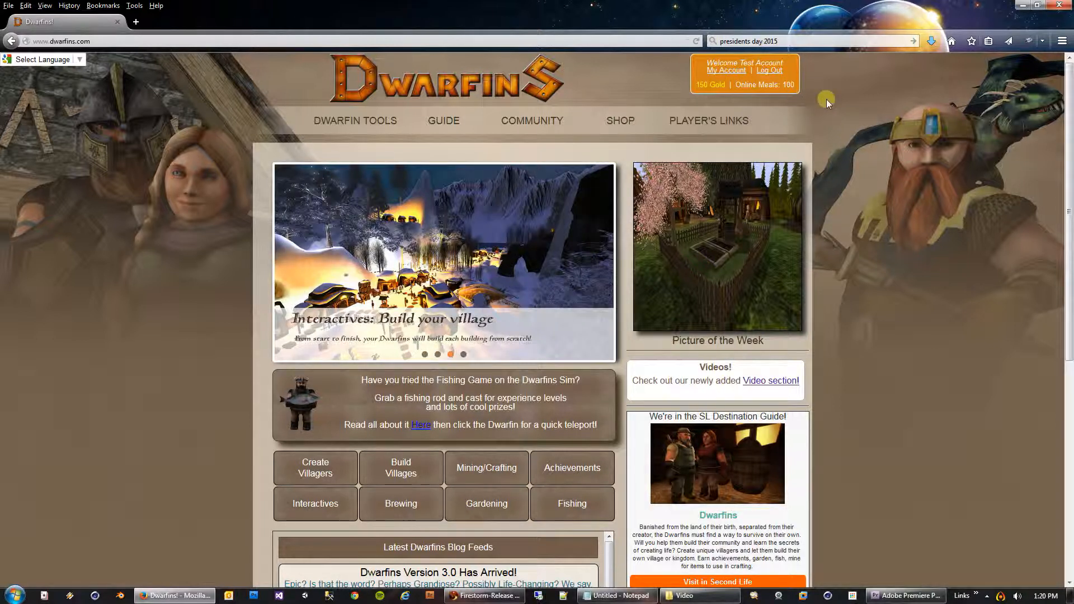
Step: Check the meal count on the Dwarfins Longhouse page, then return to the home page
click(708, 121)
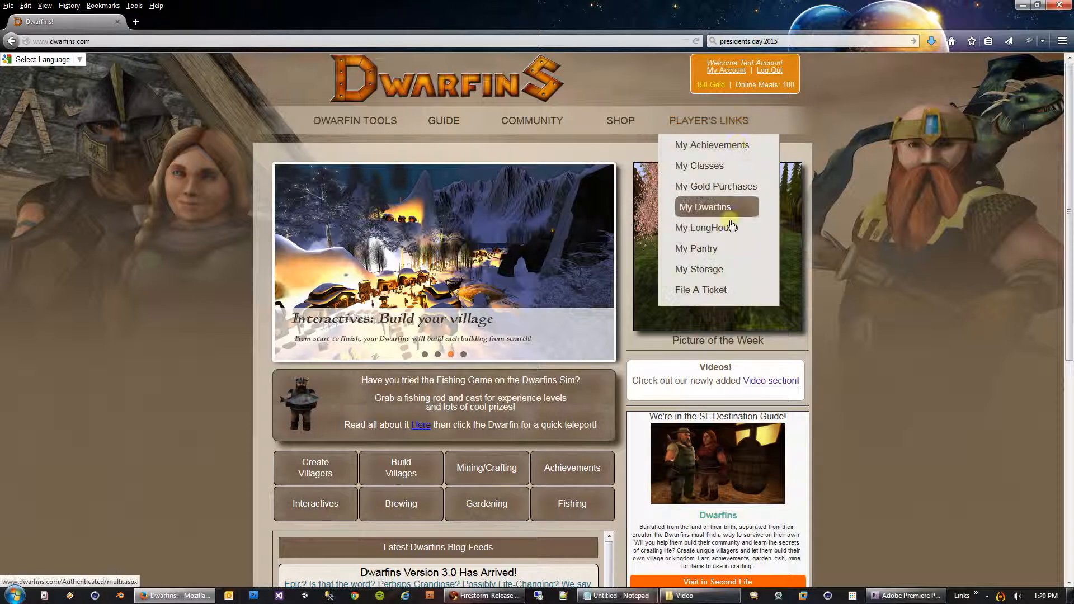
click(706, 228)
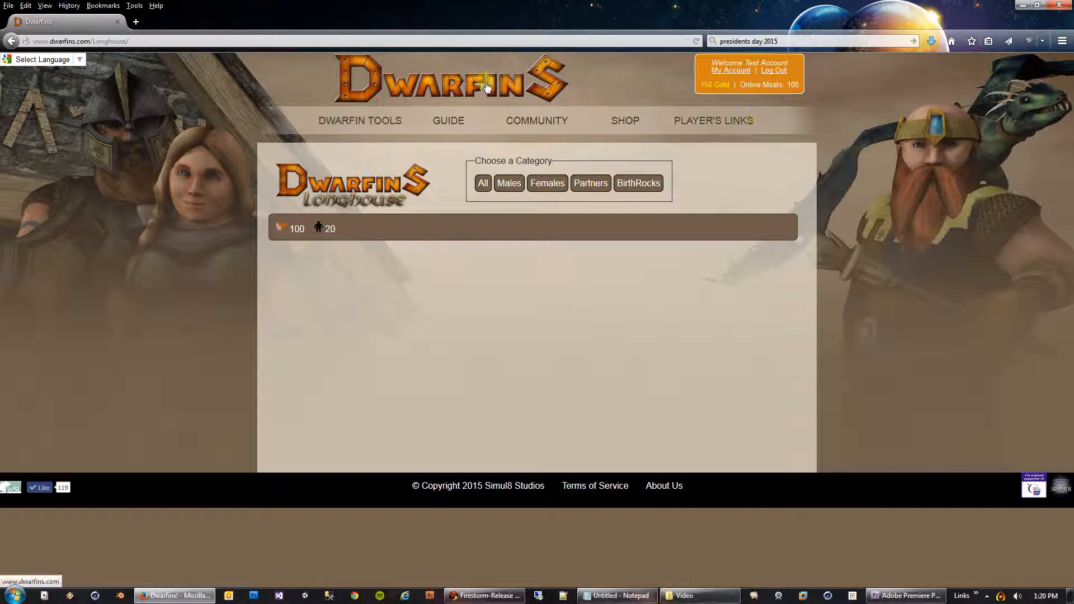
click(451, 78)
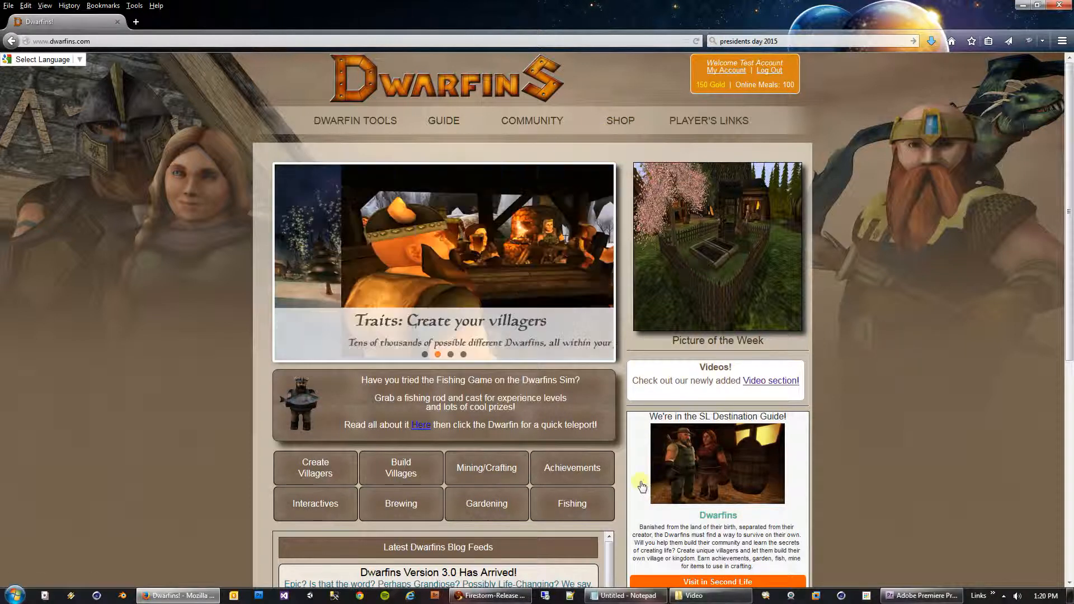
click(489, 595)
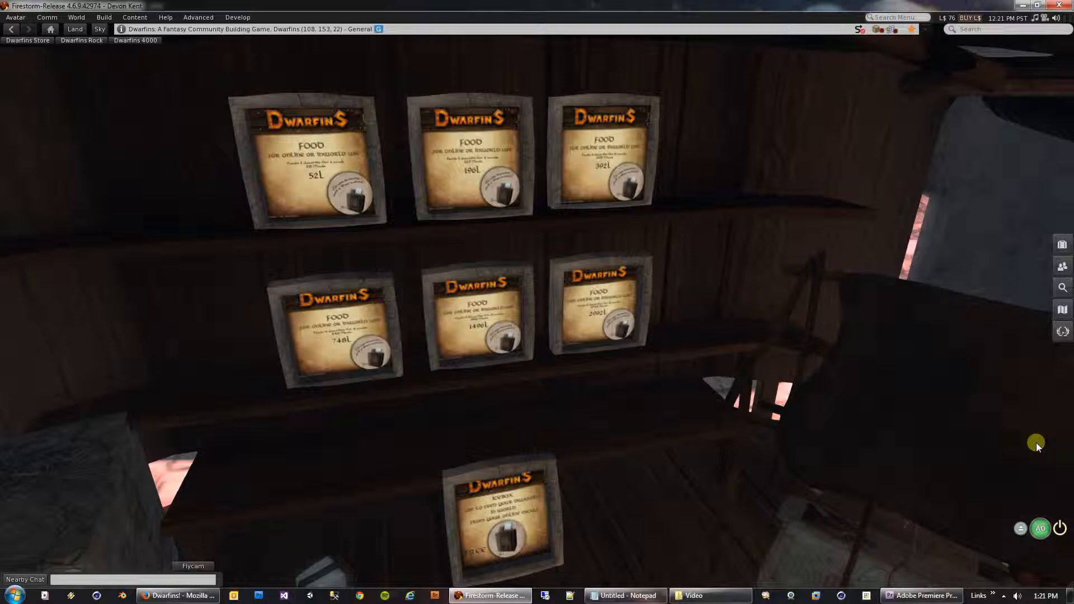
mouse_move(308, 266)
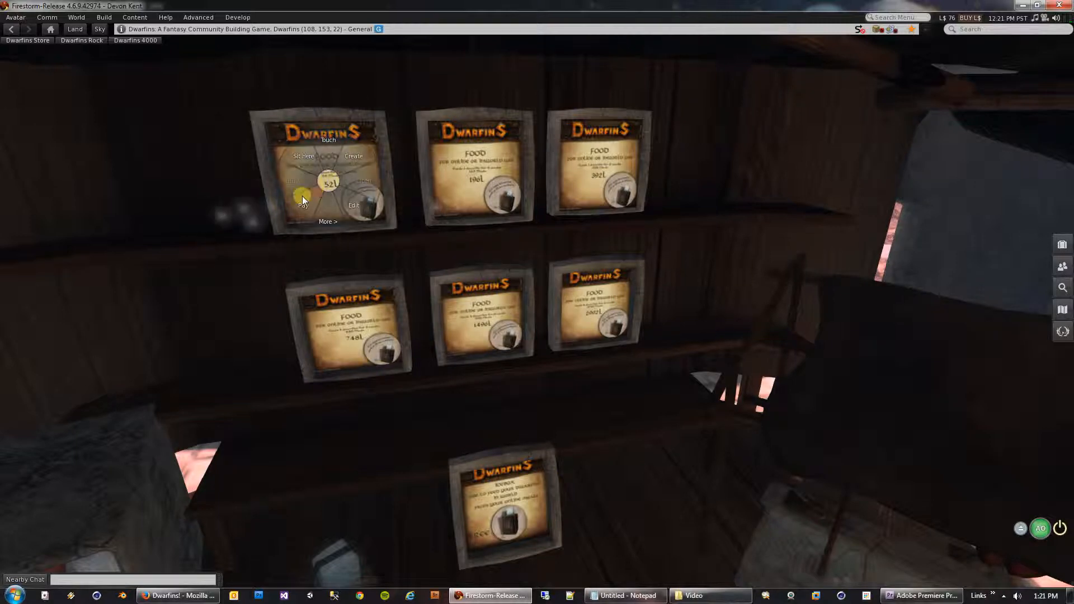
Step: Pay the 52L food vendor L$52 for 28 meals, clearing the Unavailable-mode prompt
click(301, 200)
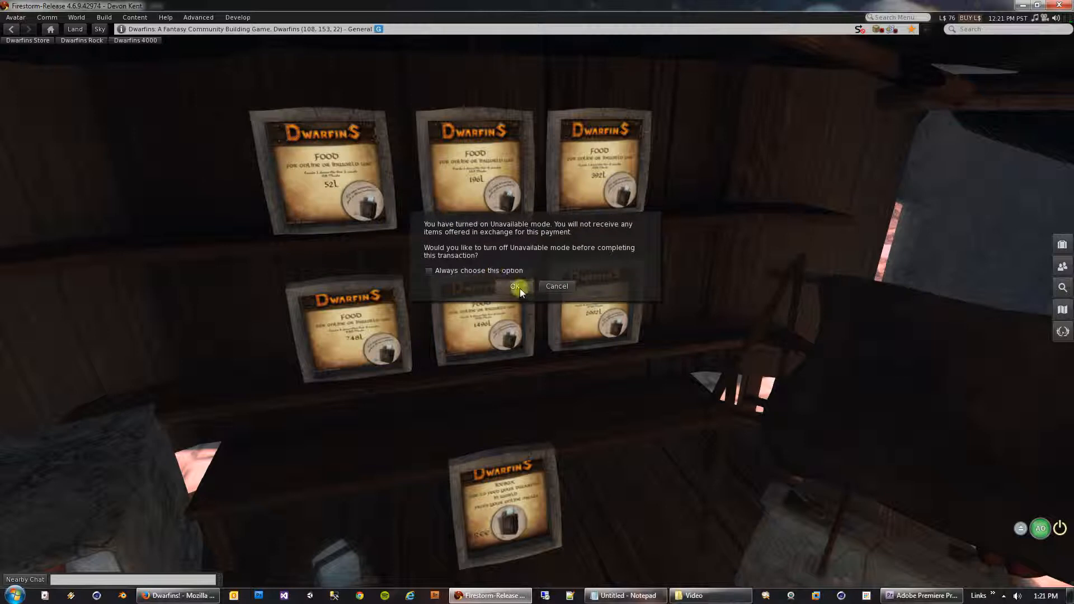
click(516, 286)
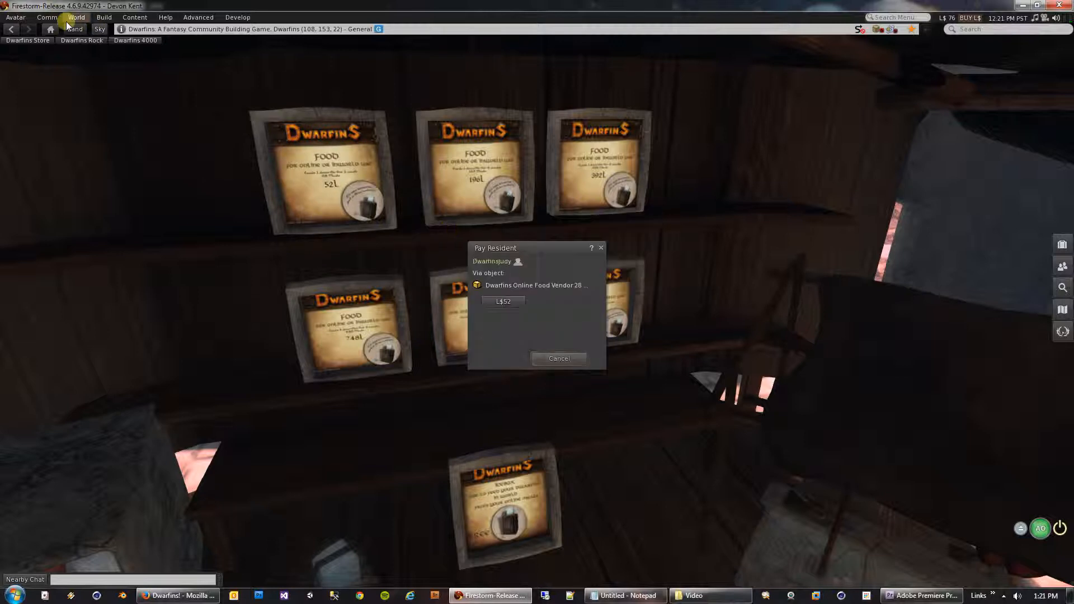
click(46, 17)
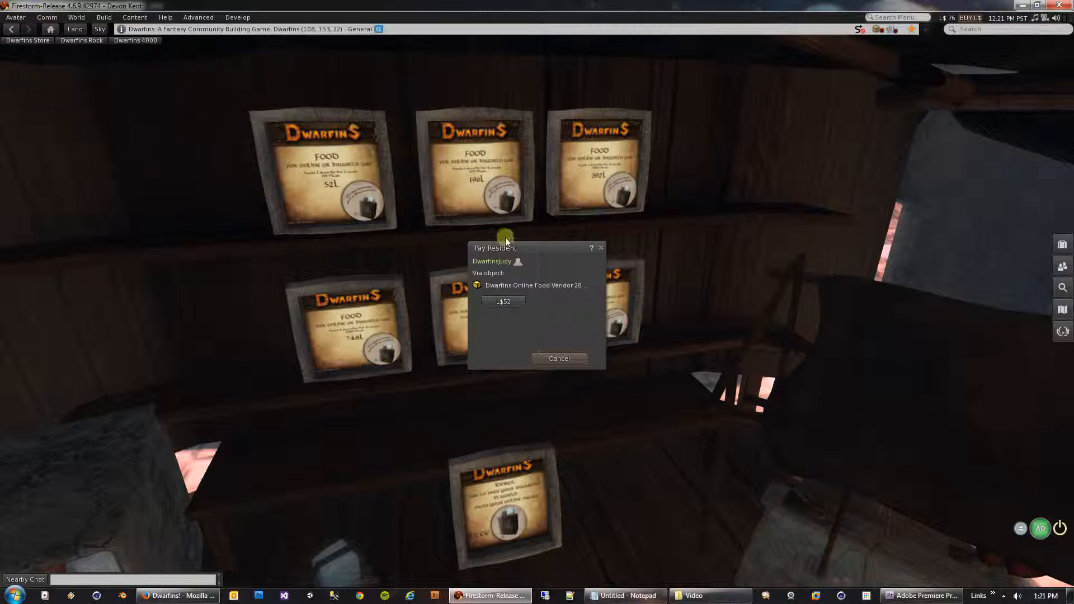
click(503, 301)
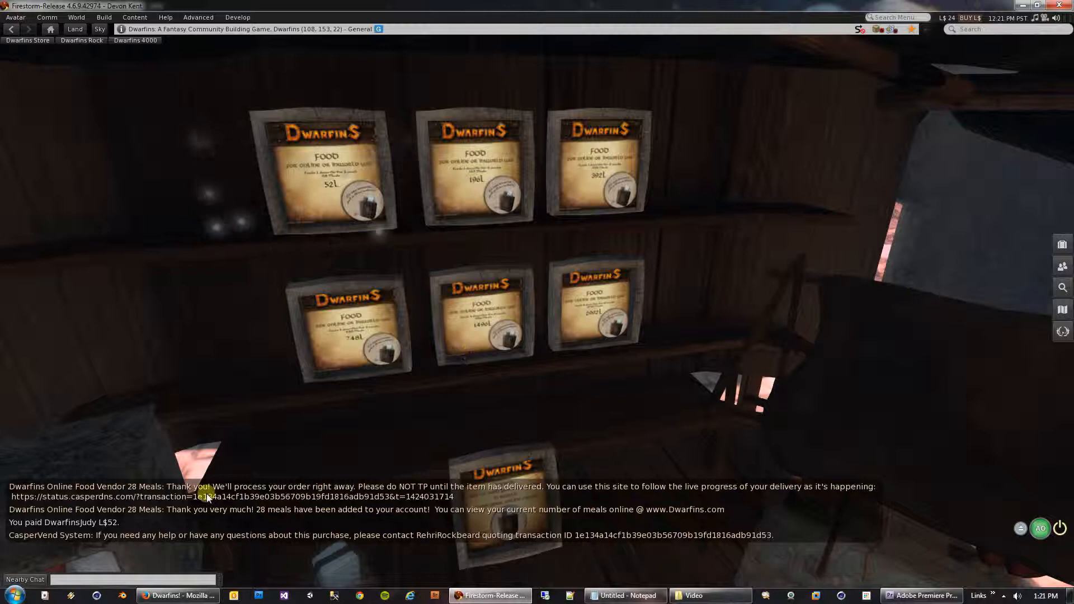
mouse_move(452, 519)
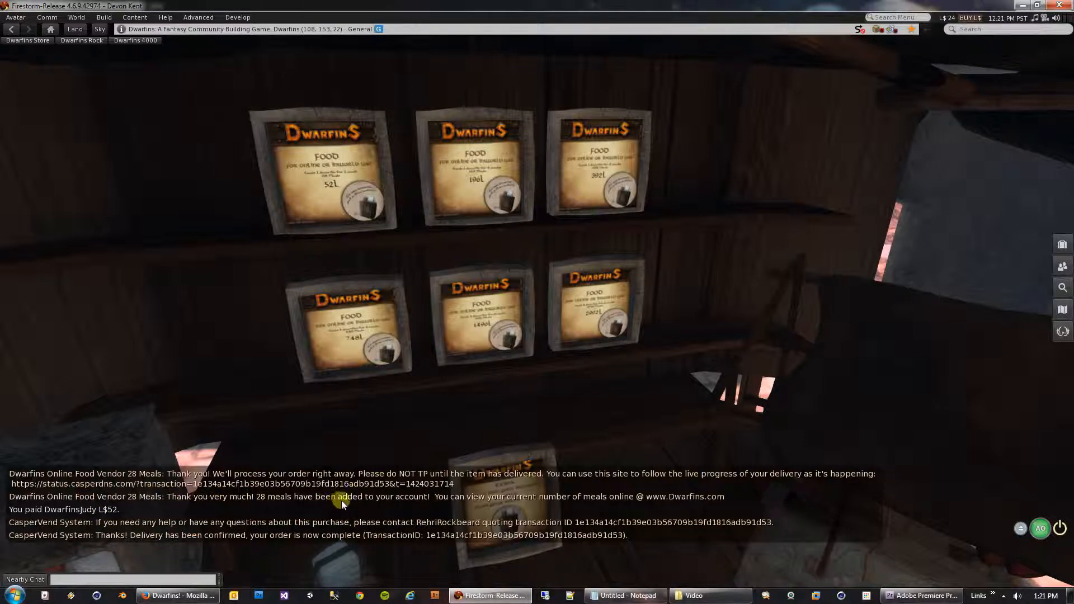
mouse_move(665, 480)
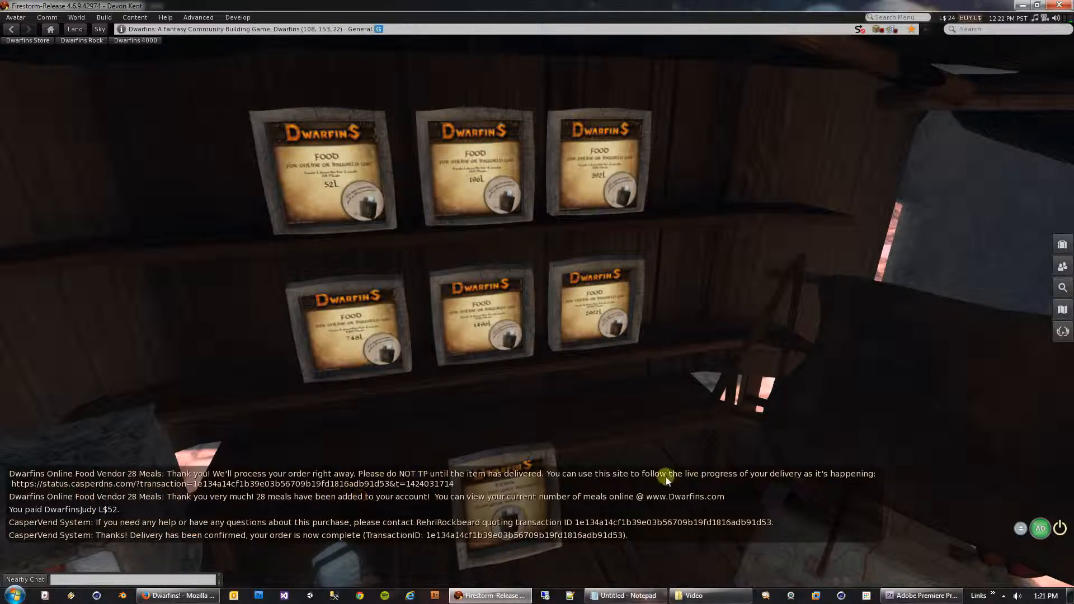
mouse_move(204, 555)
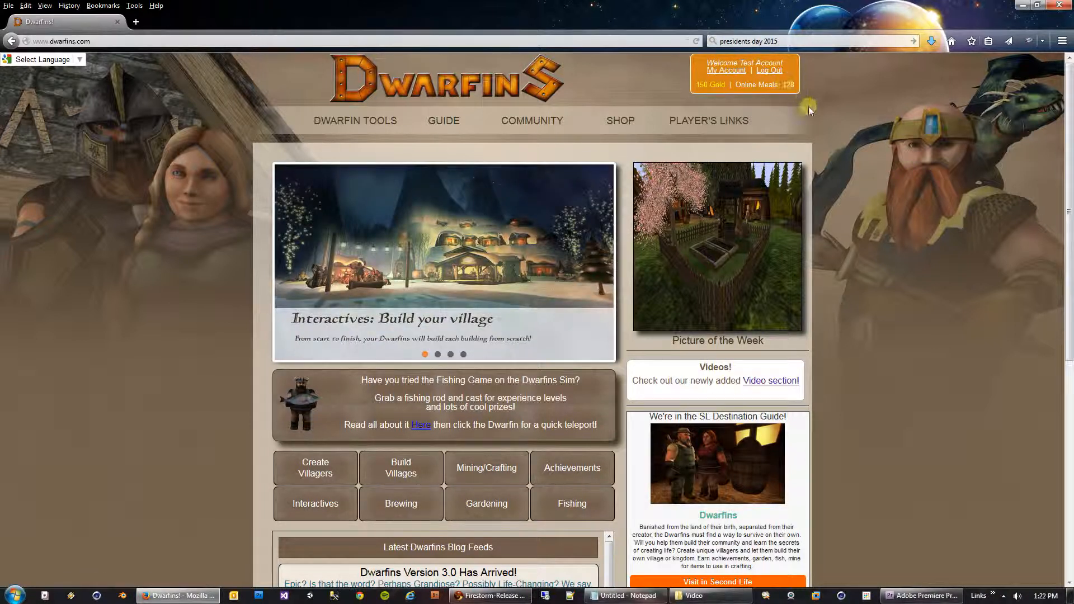
mouse_move(483, 528)
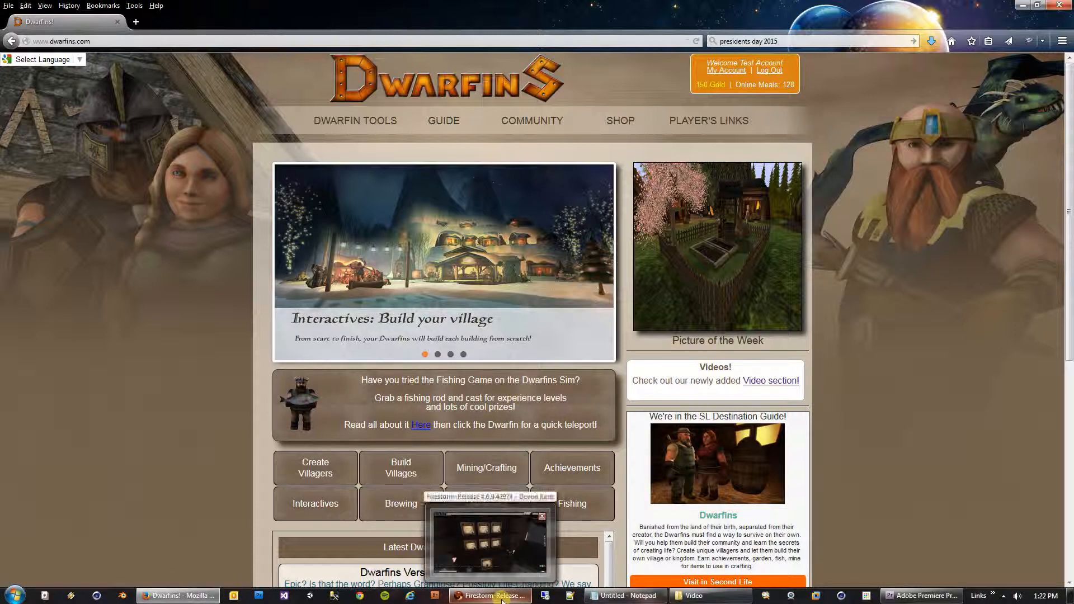
Step: Return to the Firestorm viewer from the taskbar to head to Dwarfins Rock
click(489, 595)
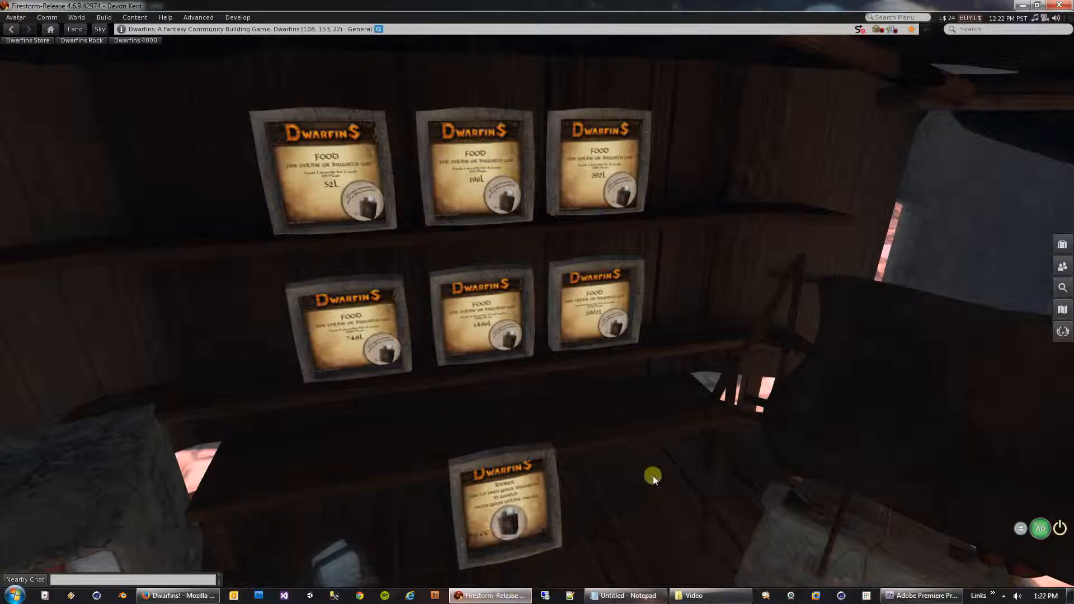
mouse_move(666, 472)
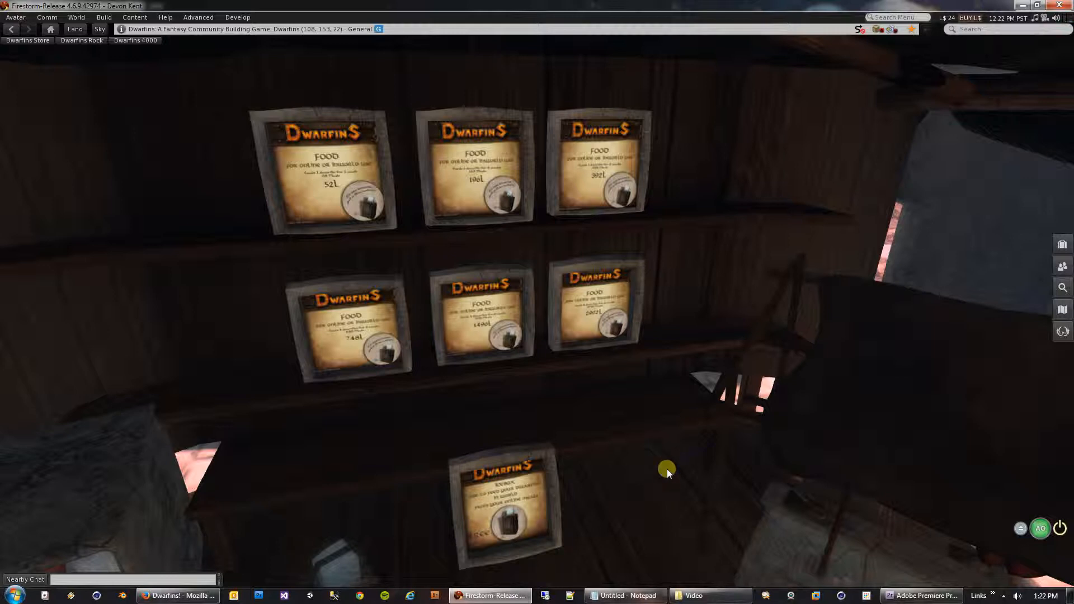
mouse_move(728, 479)
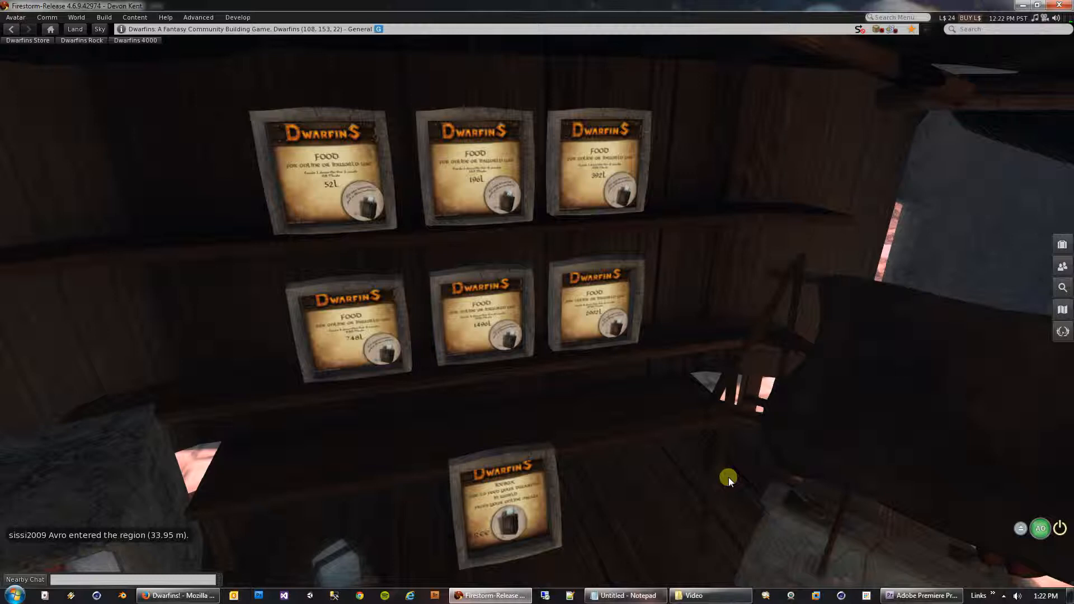
mouse_move(610, 490)
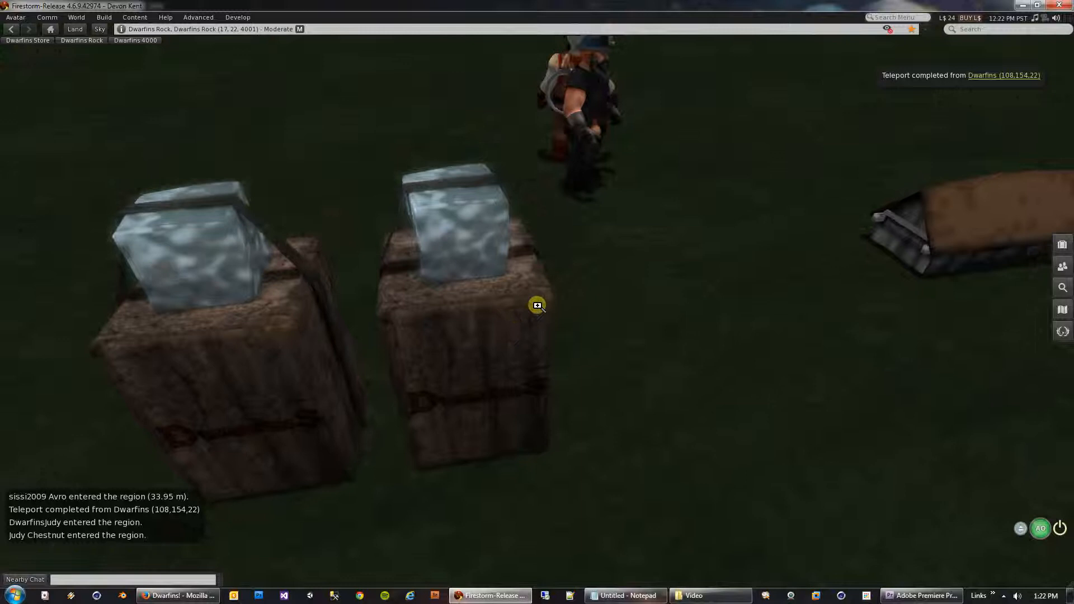
Step: Click the Dwarfins Meal IceBox to show Meals Left: 127 and its access options
click(537, 305)
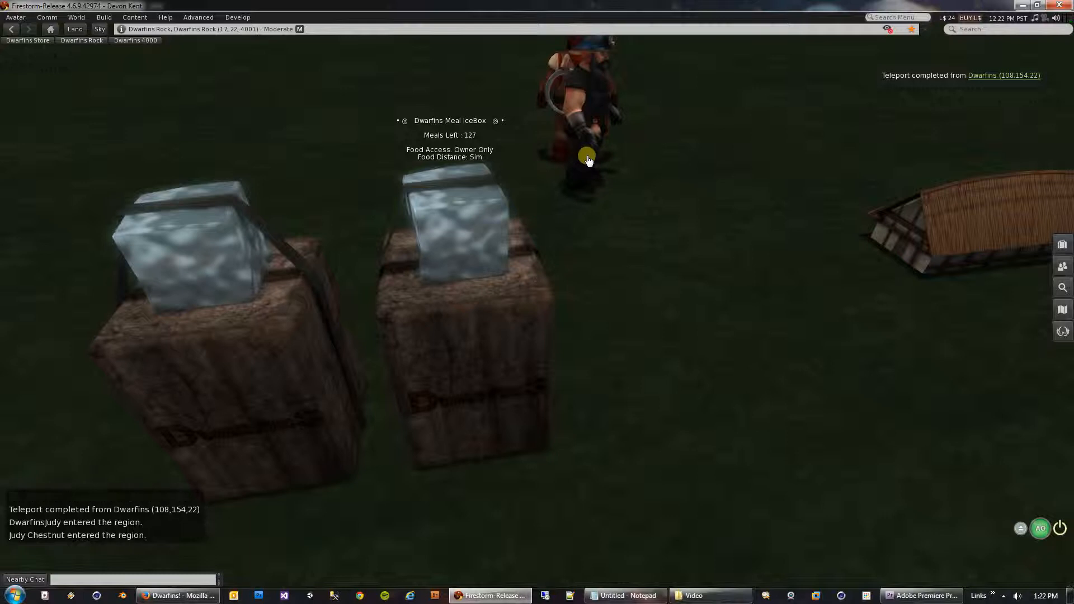
mouse_move(497, 306)
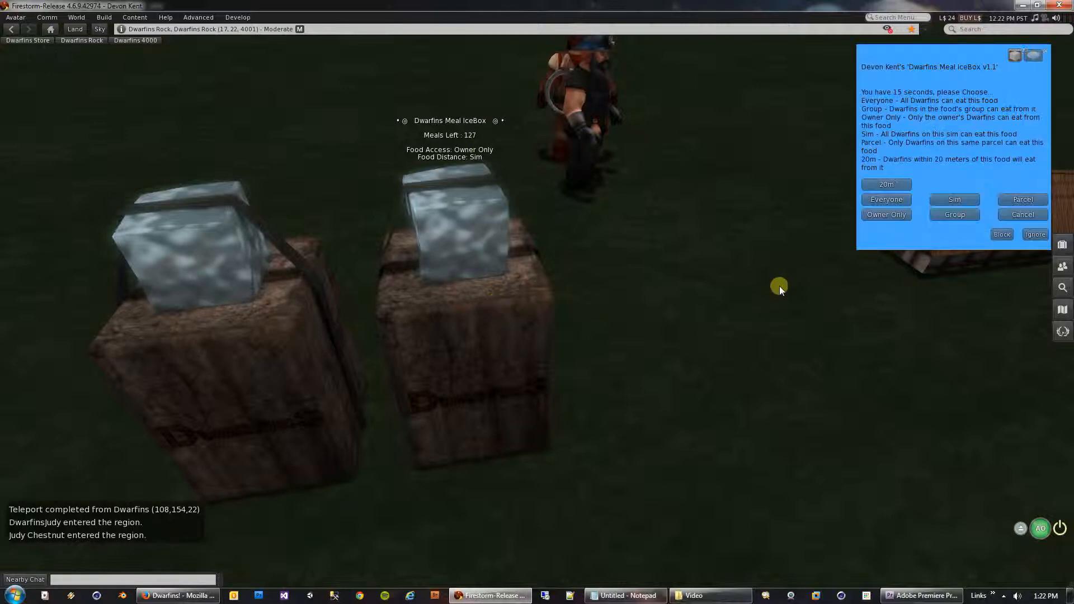
mouse_move(785, 274)
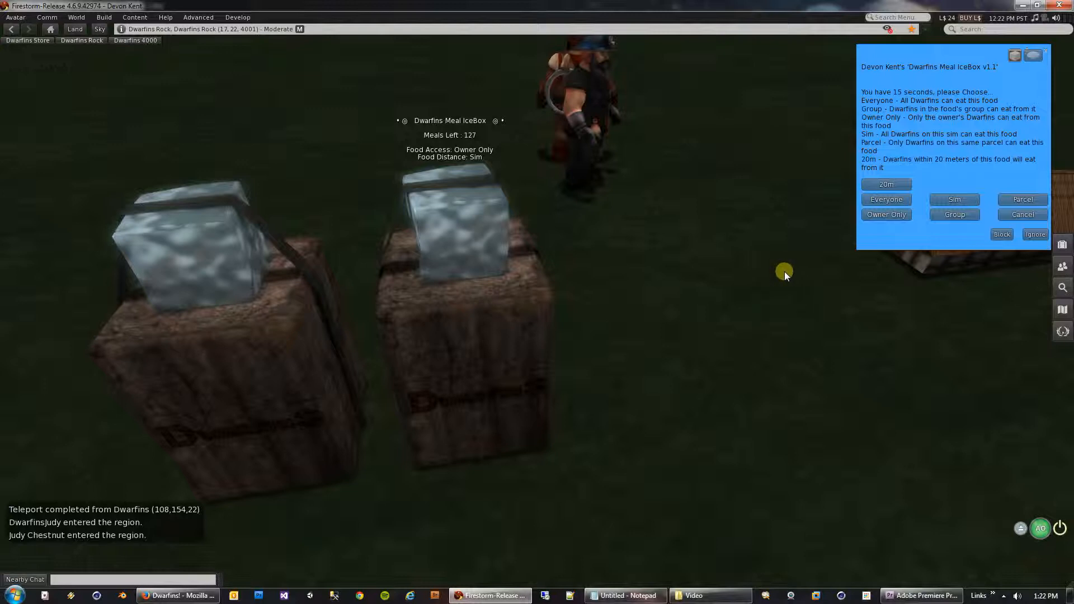
mouse_move(850, 181)
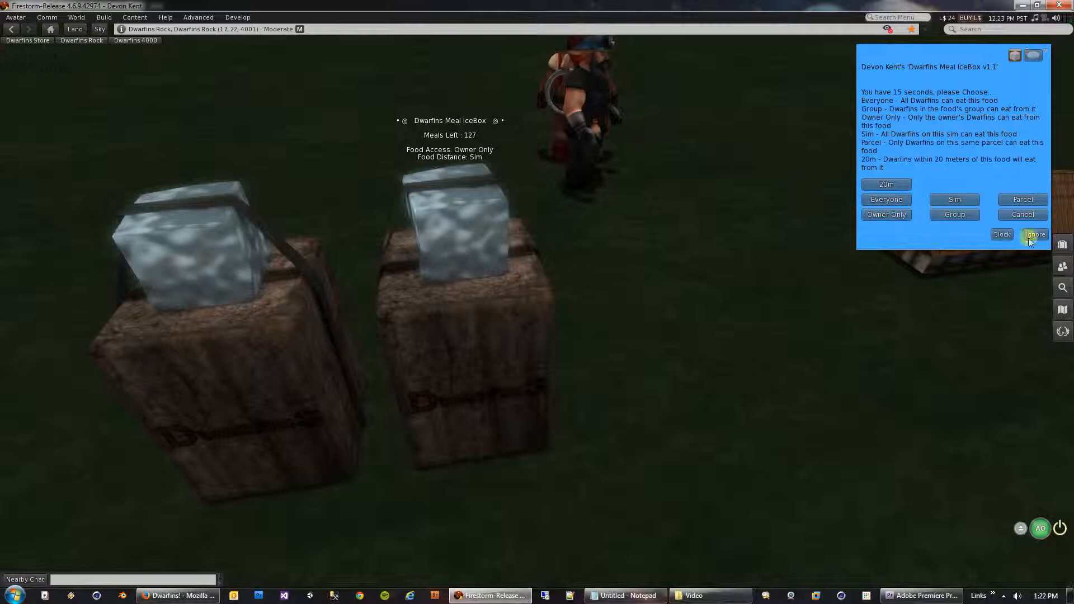
Step: Dismiss the icebox's food-access choices without changing anything
click(1036, 234)
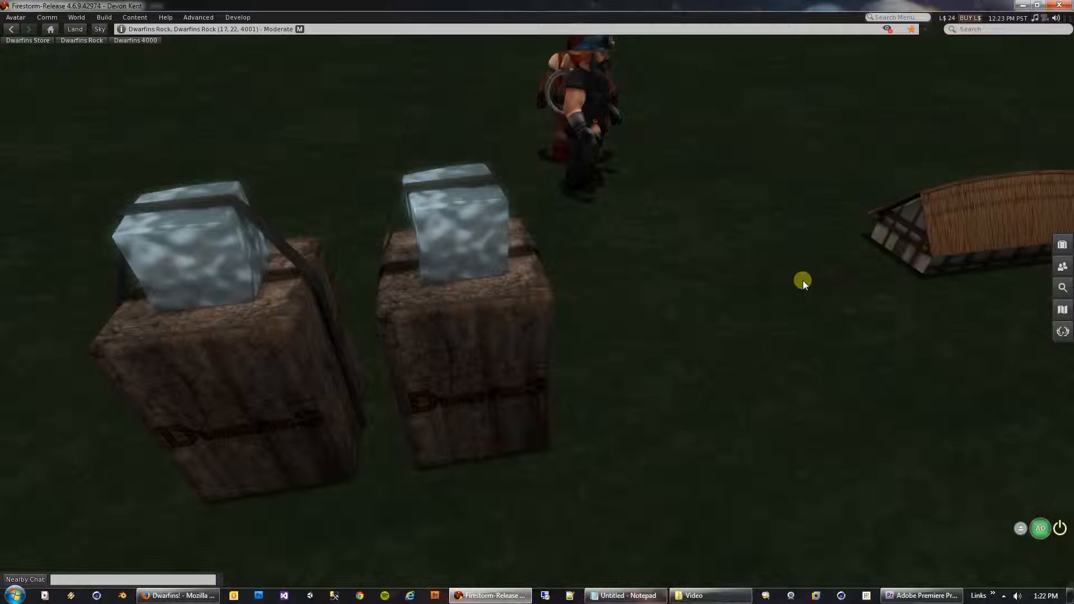
mouse_move(539, 188)
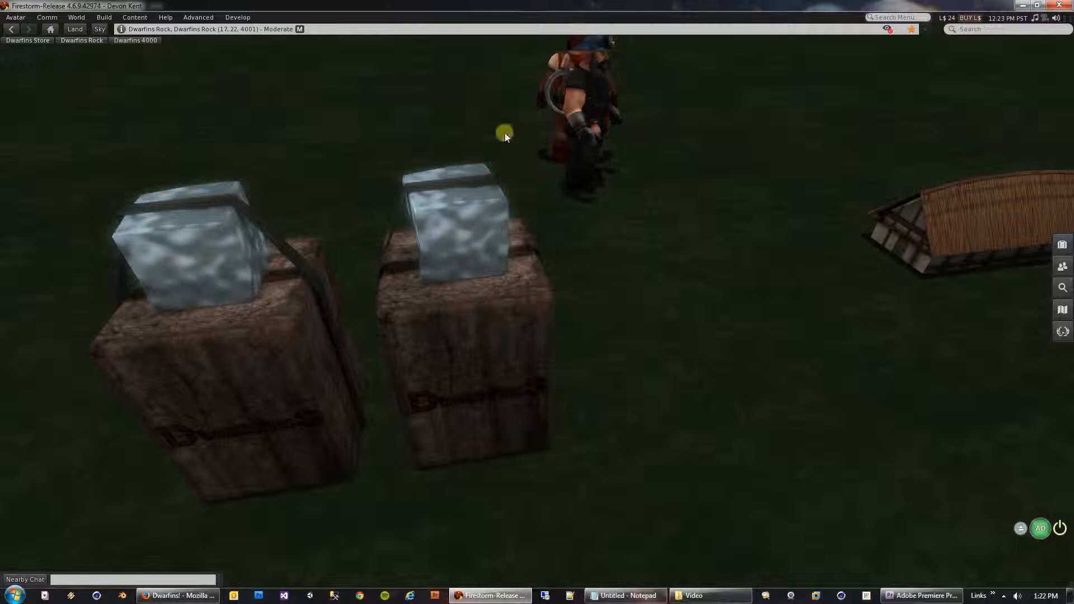
mouse_move(502, 341)
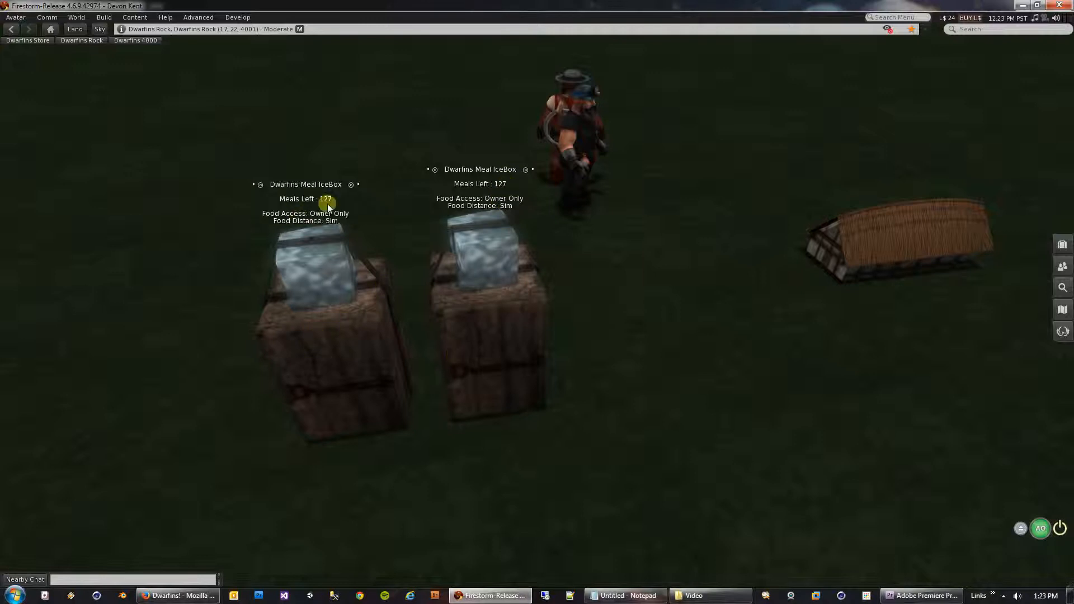
mouse_move(573, 111)
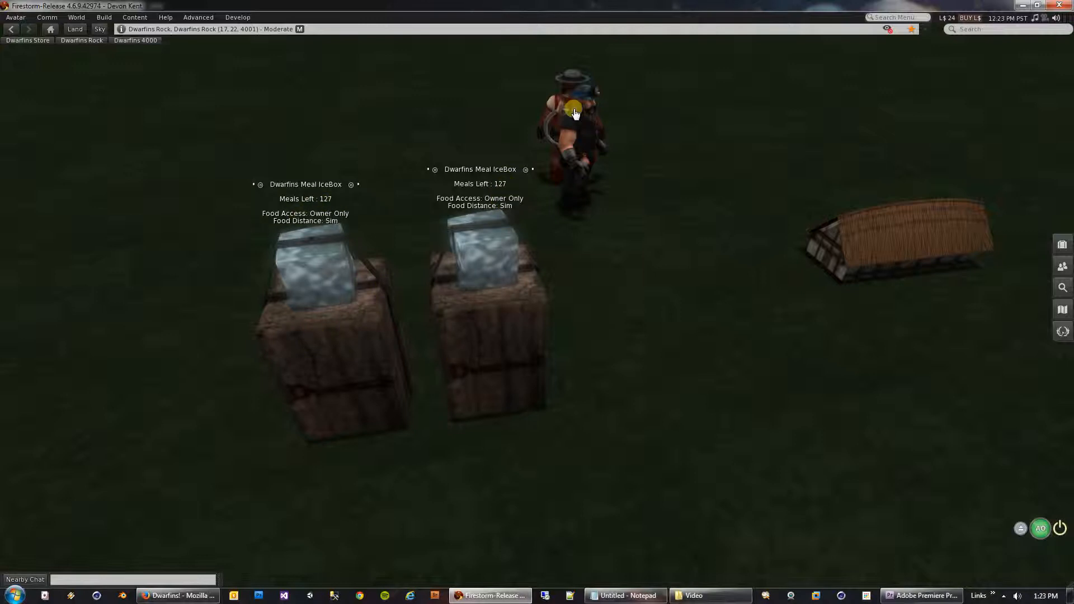
mouse_move(569, 228)
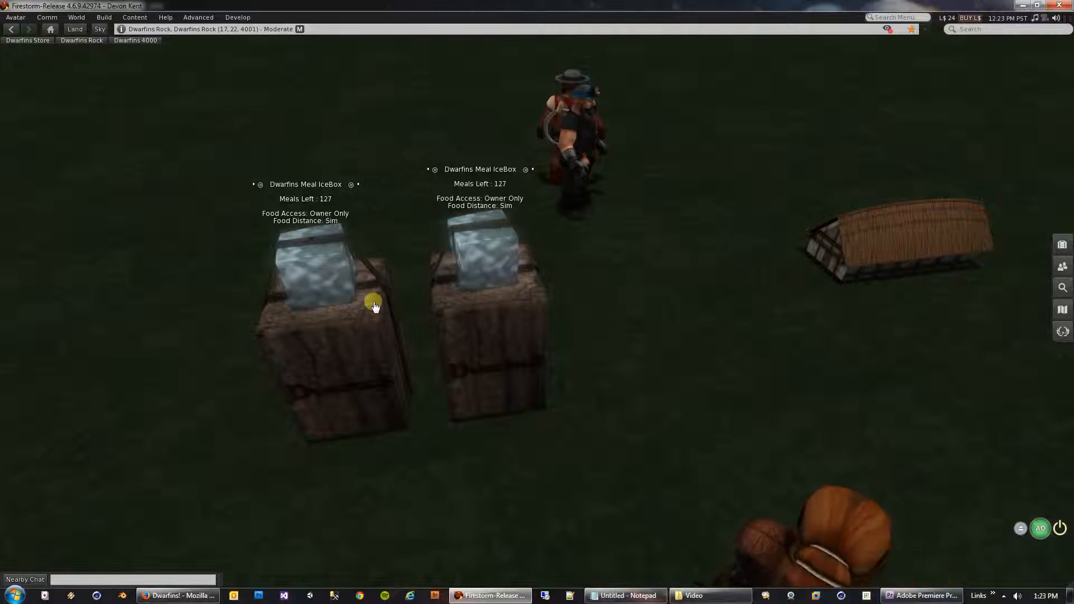
mouse_move(483, 334)
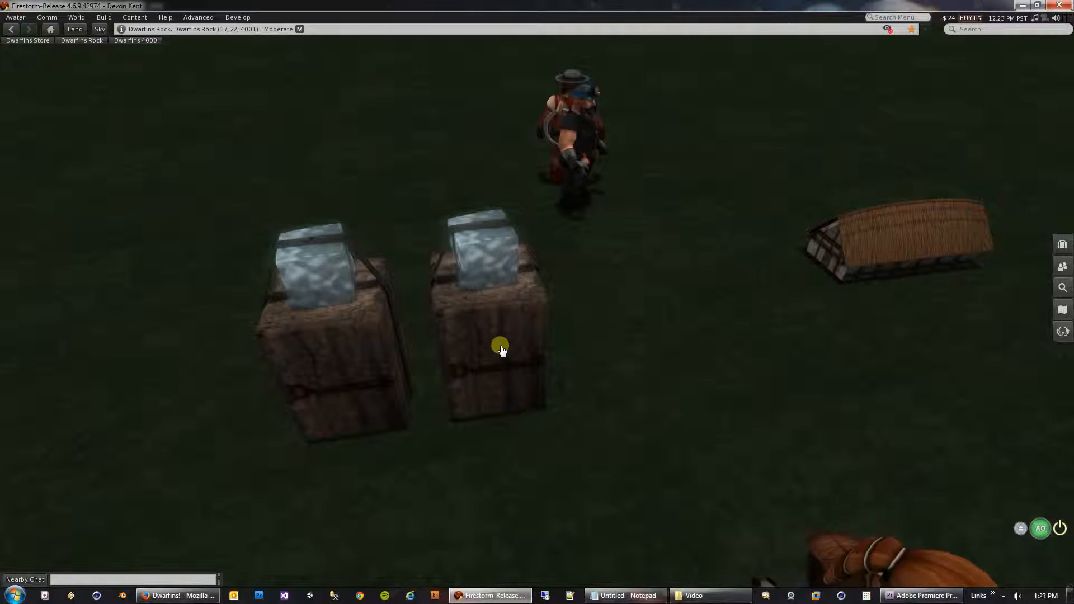
mouse_move(608, 342)
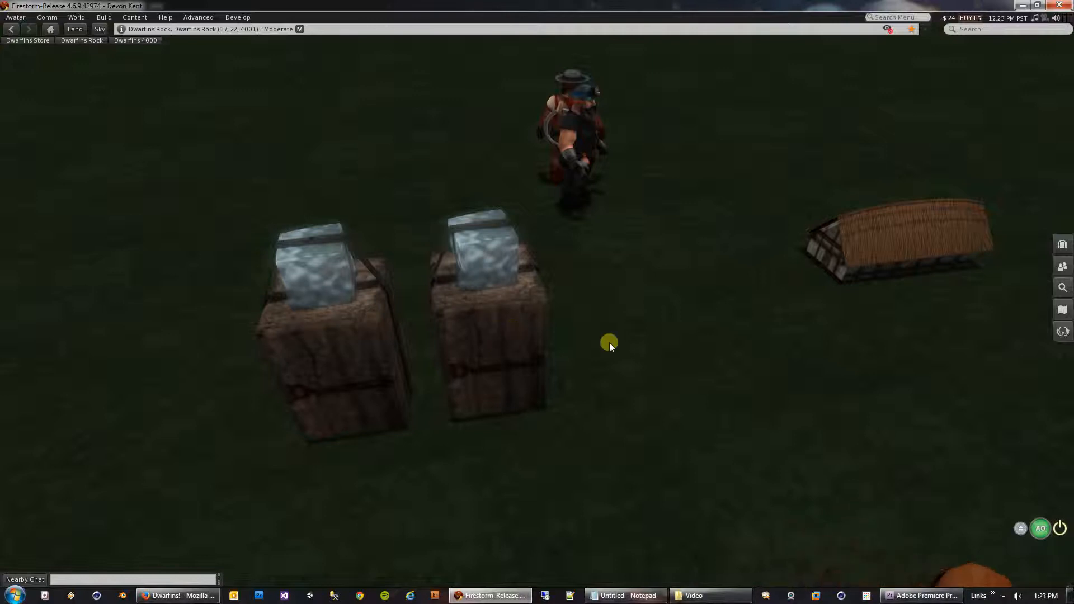
mouse_move(544, 497)
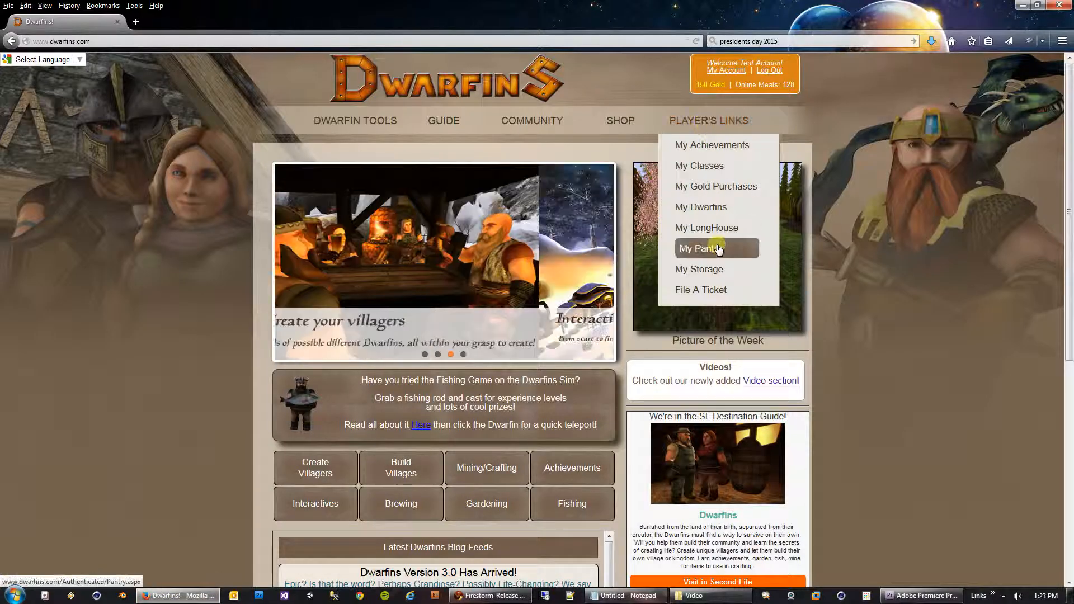
Step: Deliver one corn from My Pantry to Online Meals, raising the balance to 157
click(697, 248)
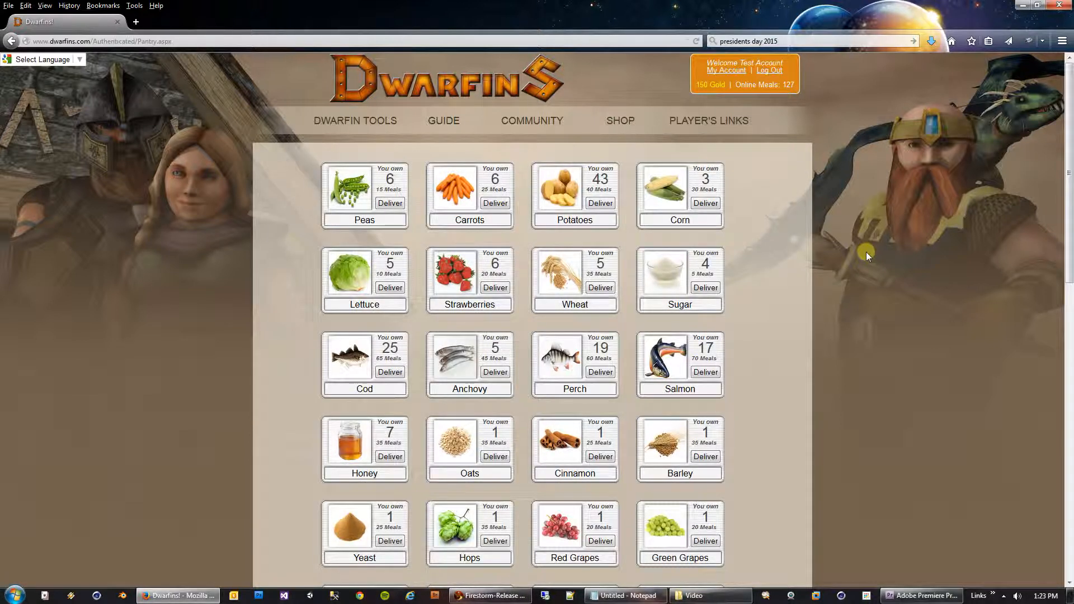
mouse_move(784, 320)
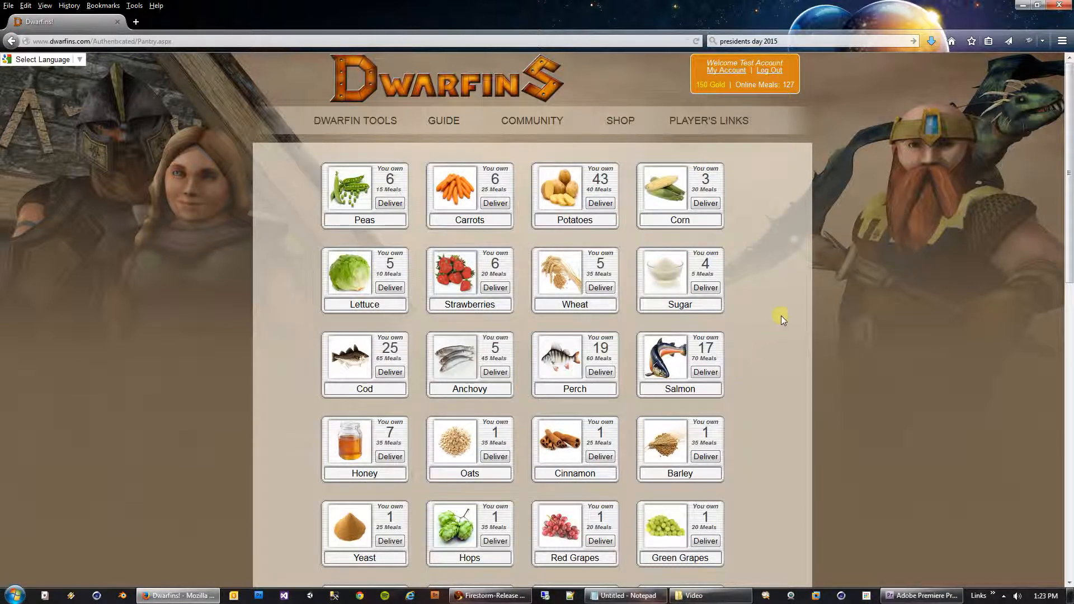
scroll(down, 3)
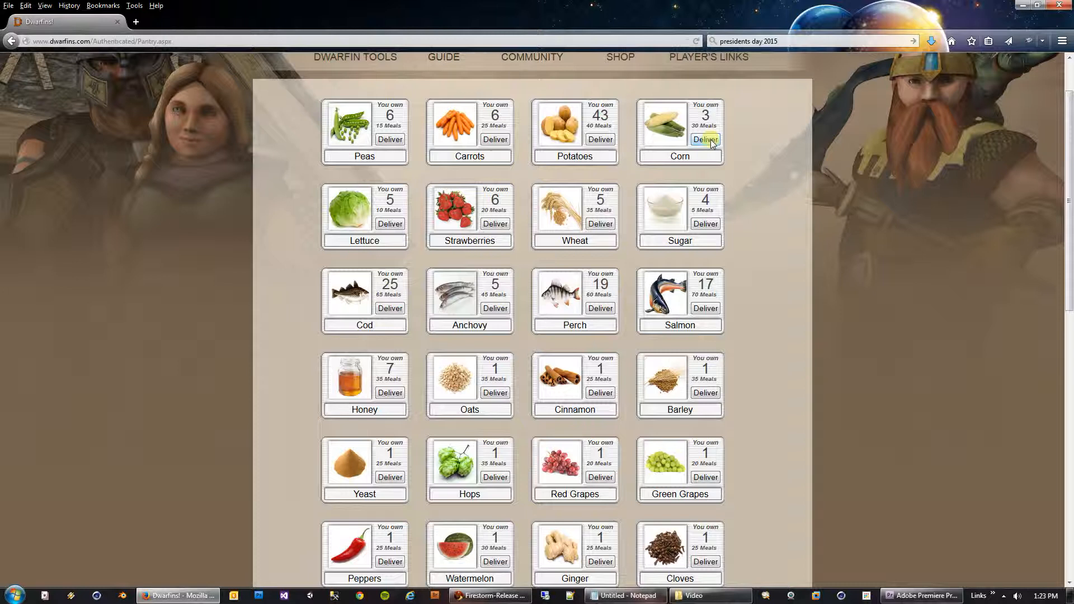
click(705, 140)
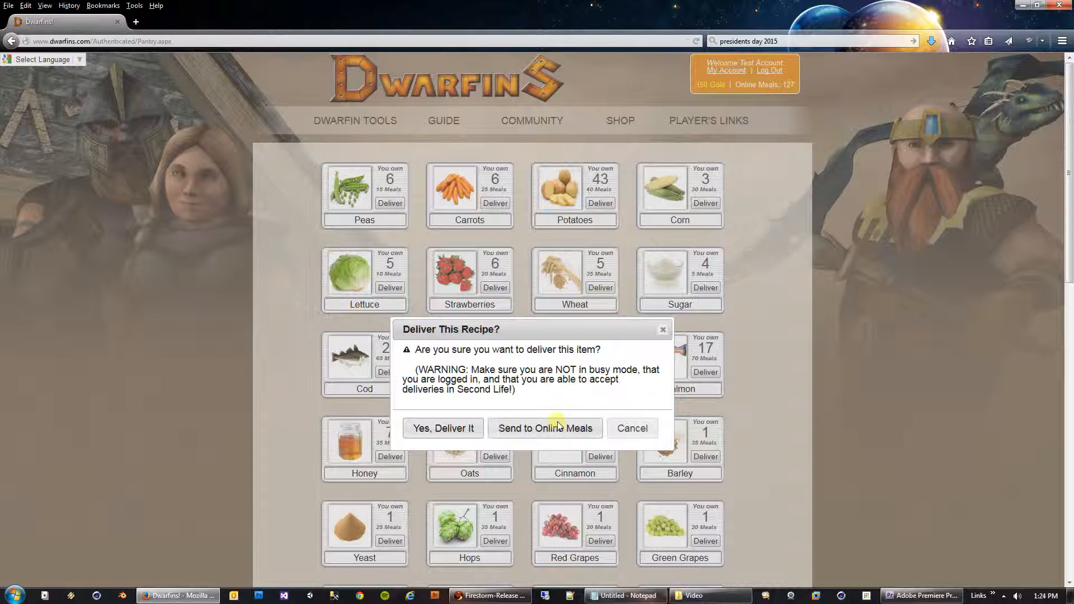
click(545, 427)
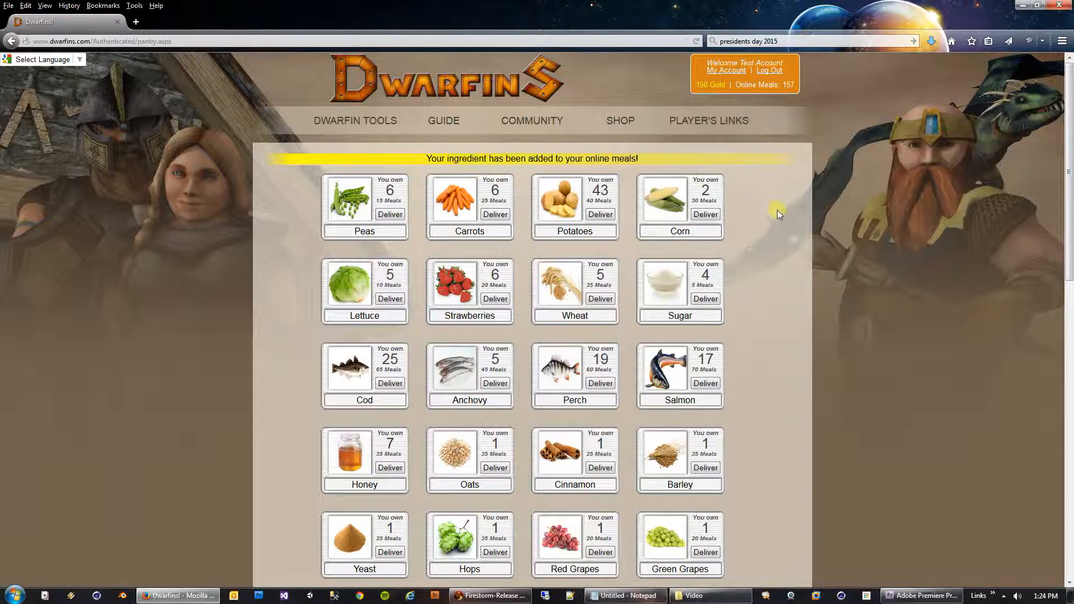
scroll(down, 3)
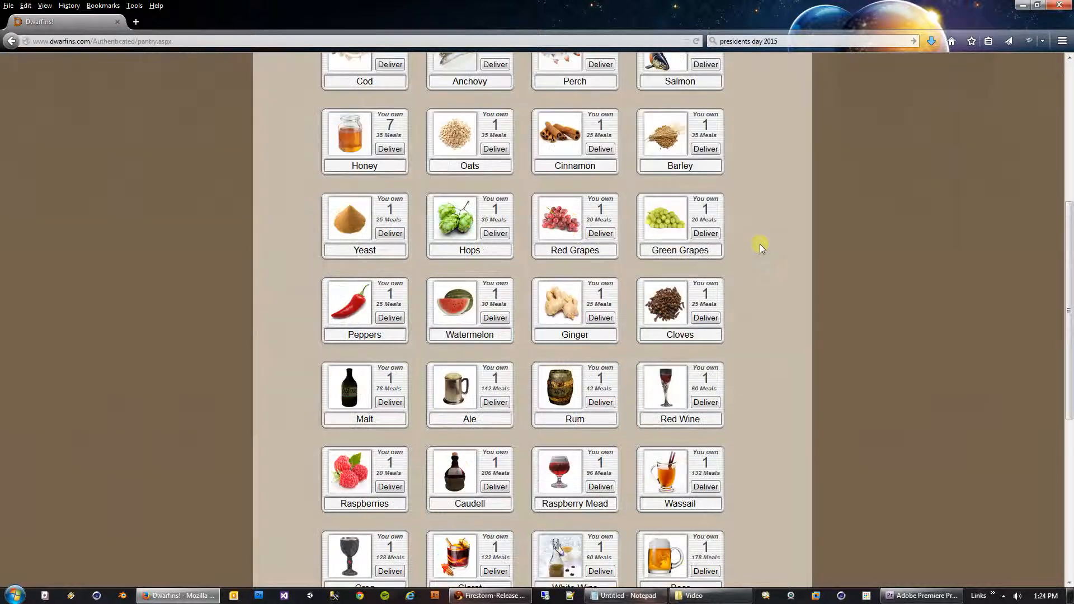
Step: Create Potato Chowder under What Can I Make?, adding 110 meals for 267 total
scroll(down, 3)
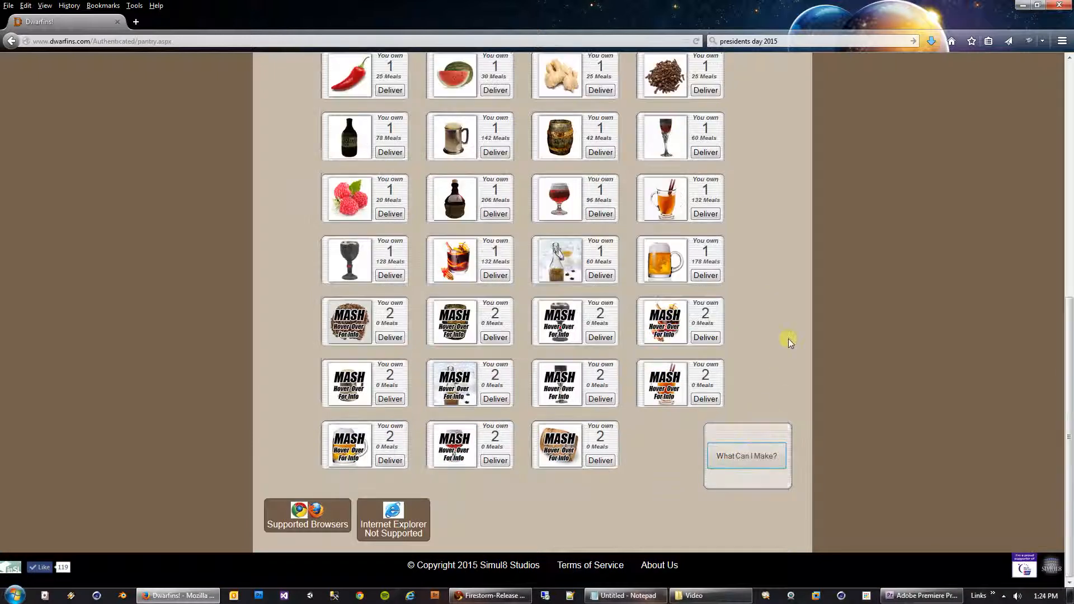
click(746, 455)
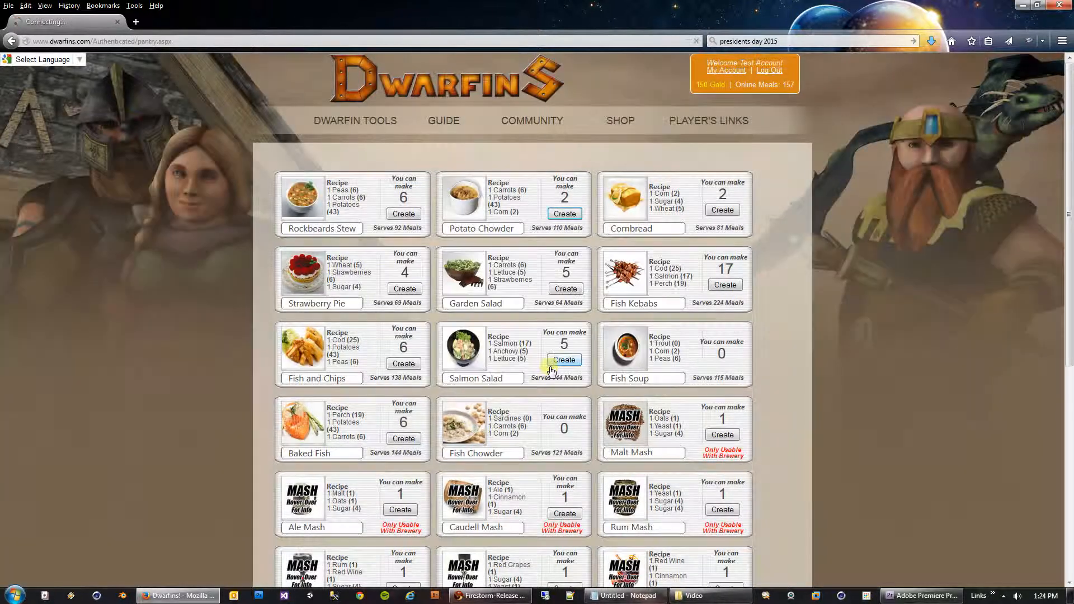
click(564, 360)
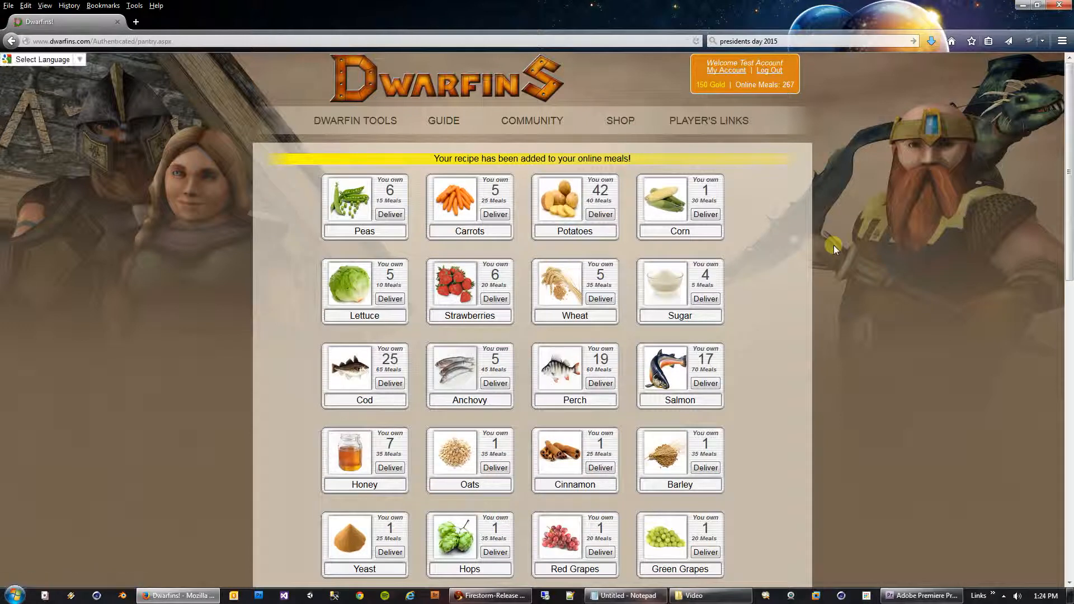
Step: Request delivery of one Malt Mash from the pantry and confirm it
scroll(down, 3)
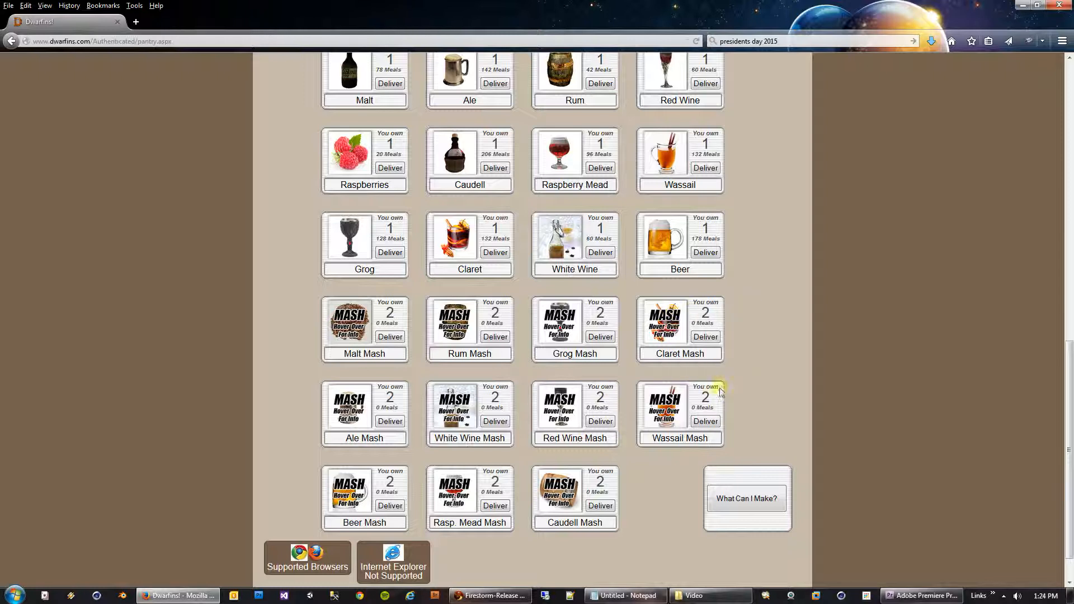
mouse_move(584, 412)
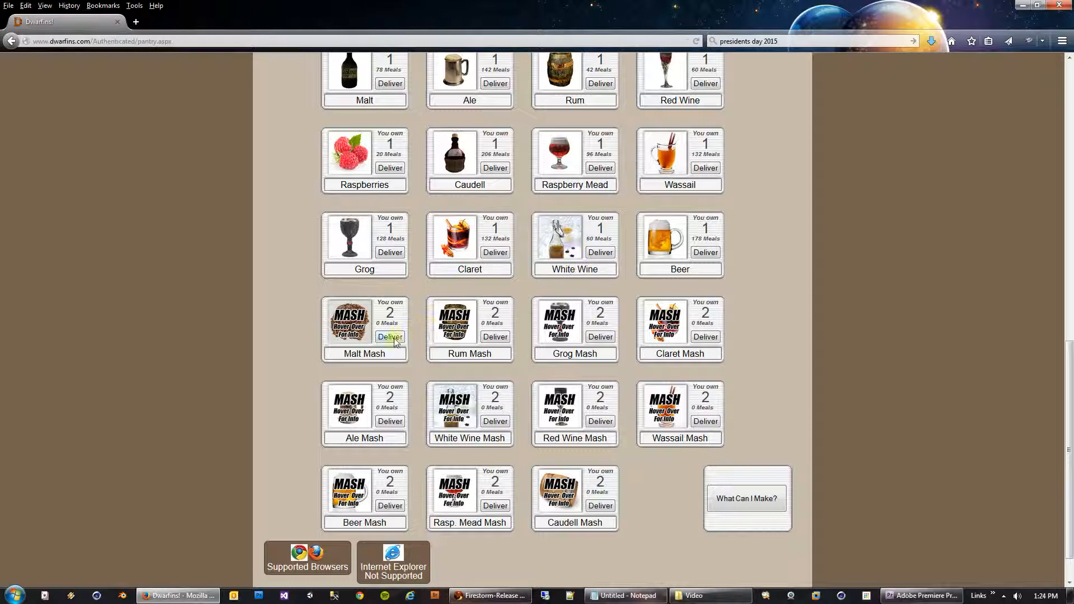
click(390, 336)
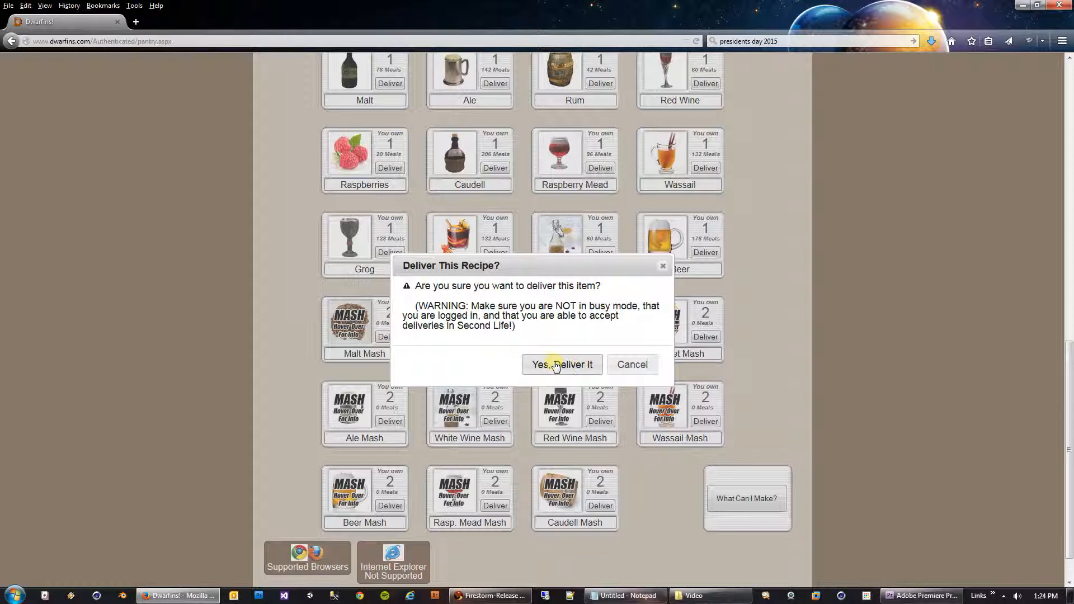
click(561, 364)
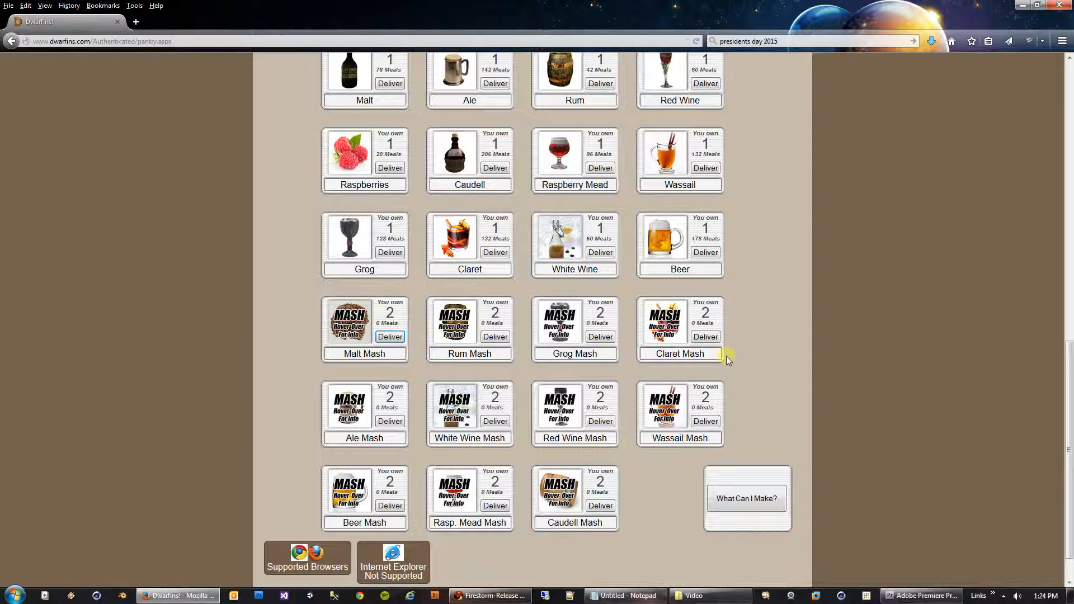
mouse_move(778, 352)
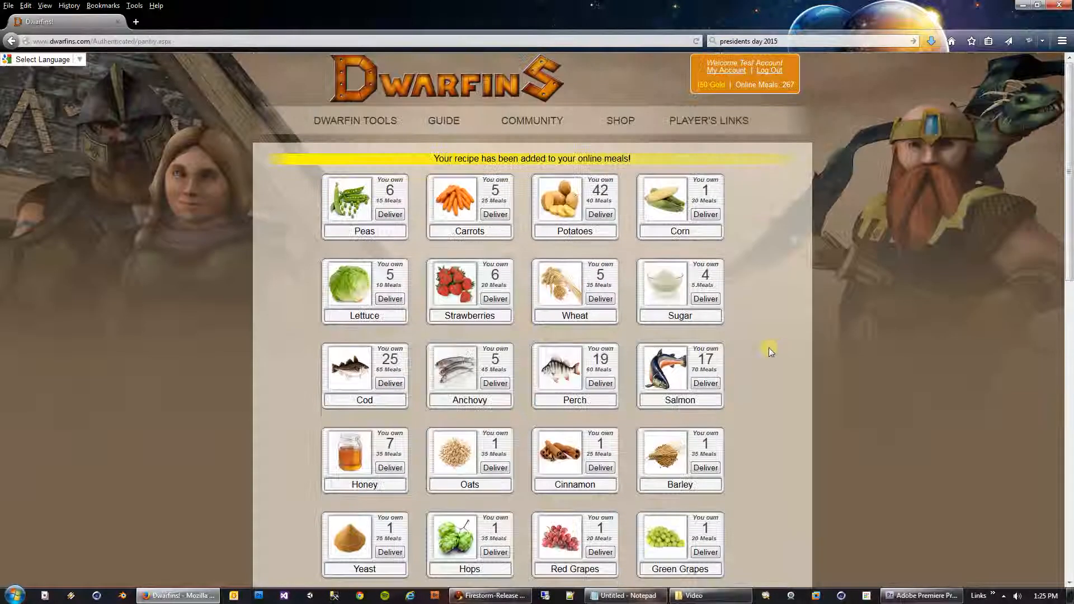
Step: Open My LongHouse from Player's Links and verify 267 online meals
click(711, 228)
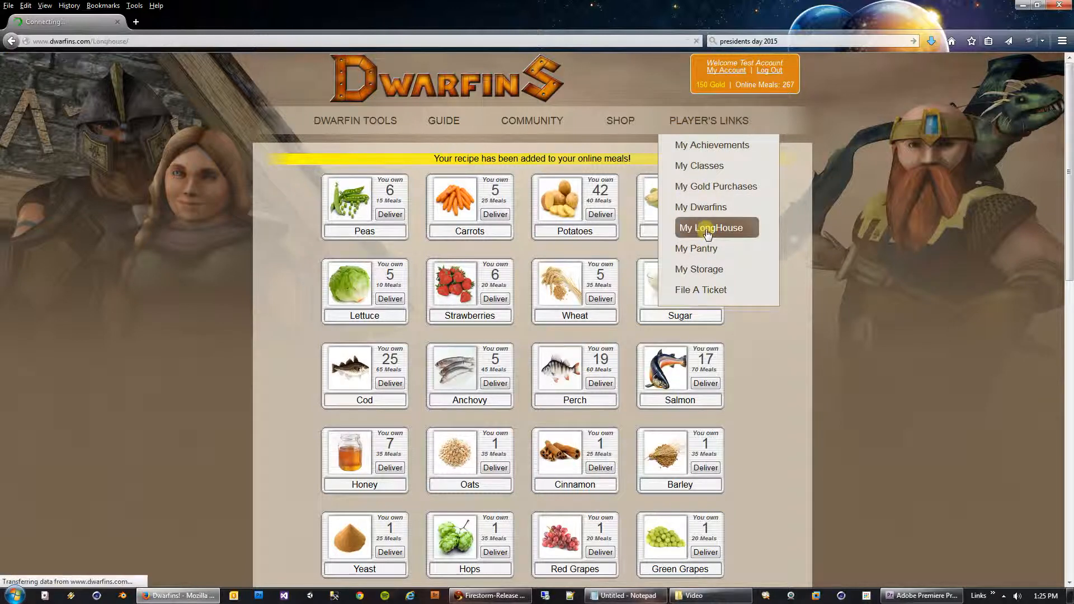
click(713, 226)
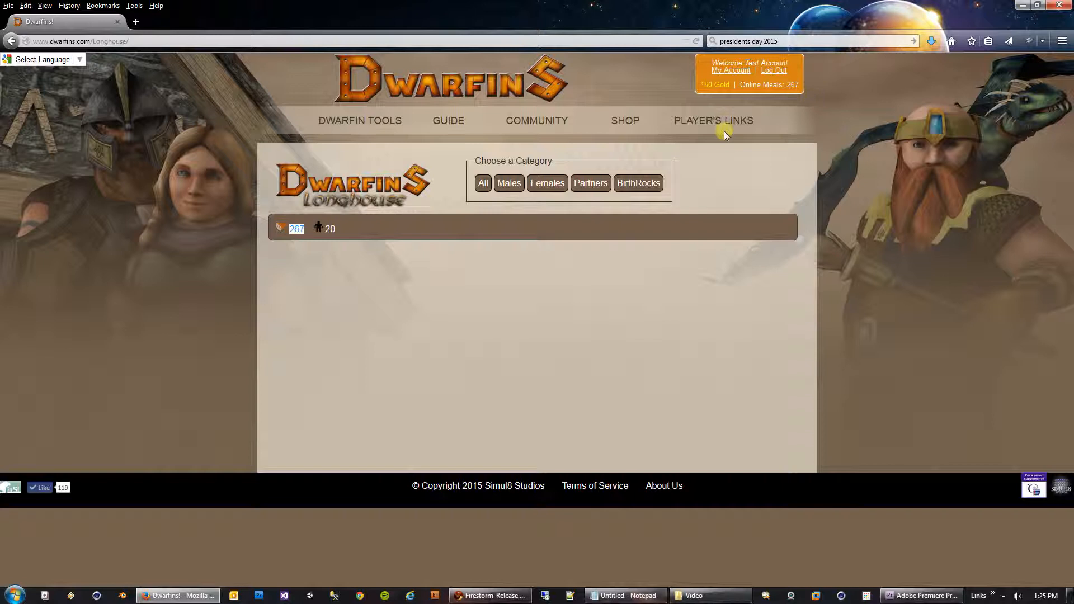
click(482, 183)
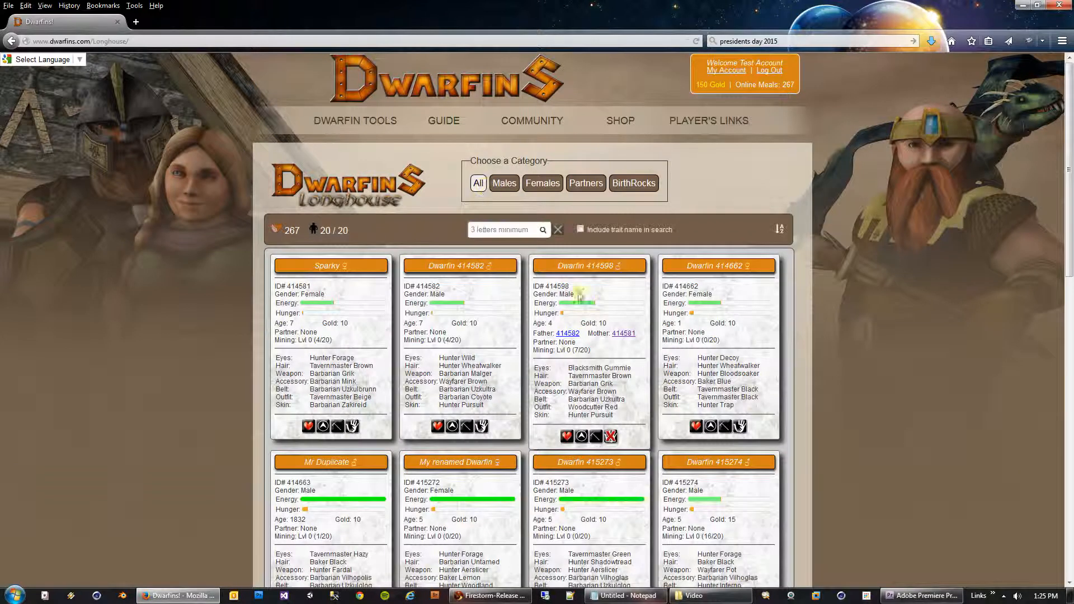
mouse_move(292, 230)
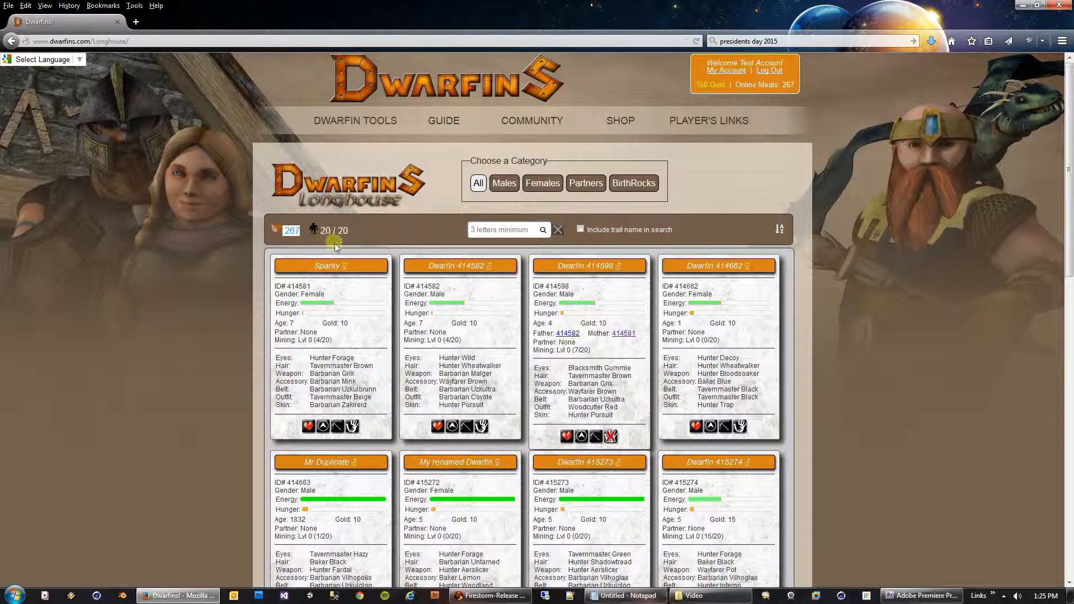
mouse_move(730, 214)
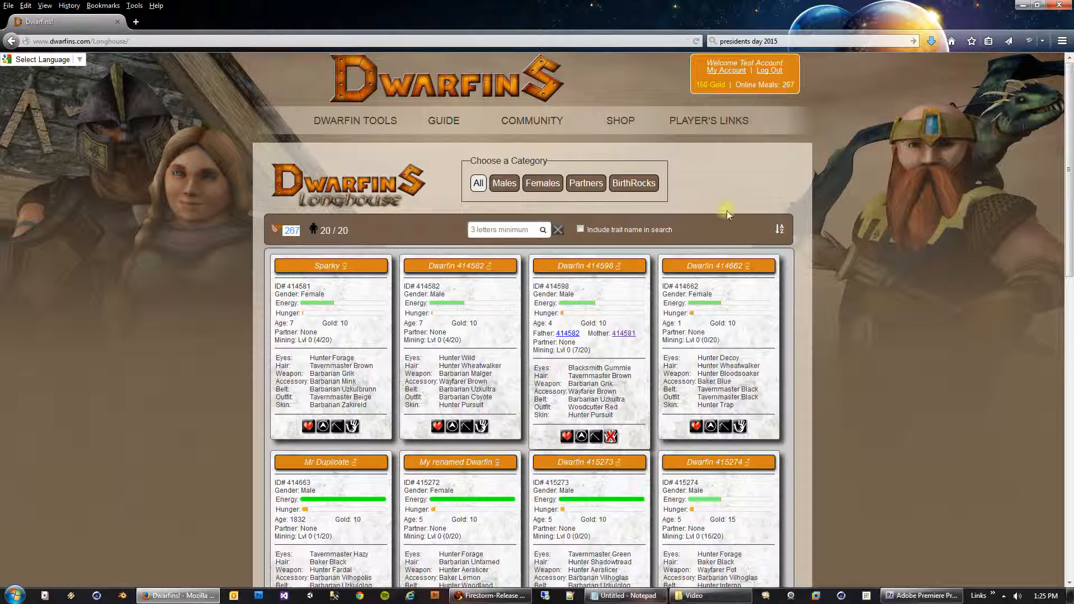
mouse_move(944, 364)
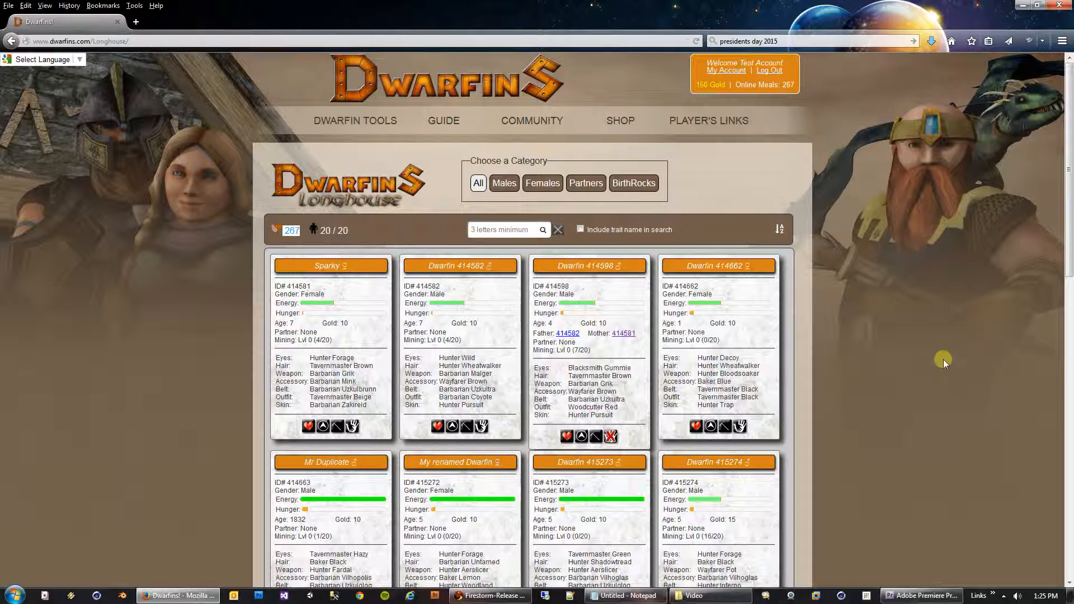